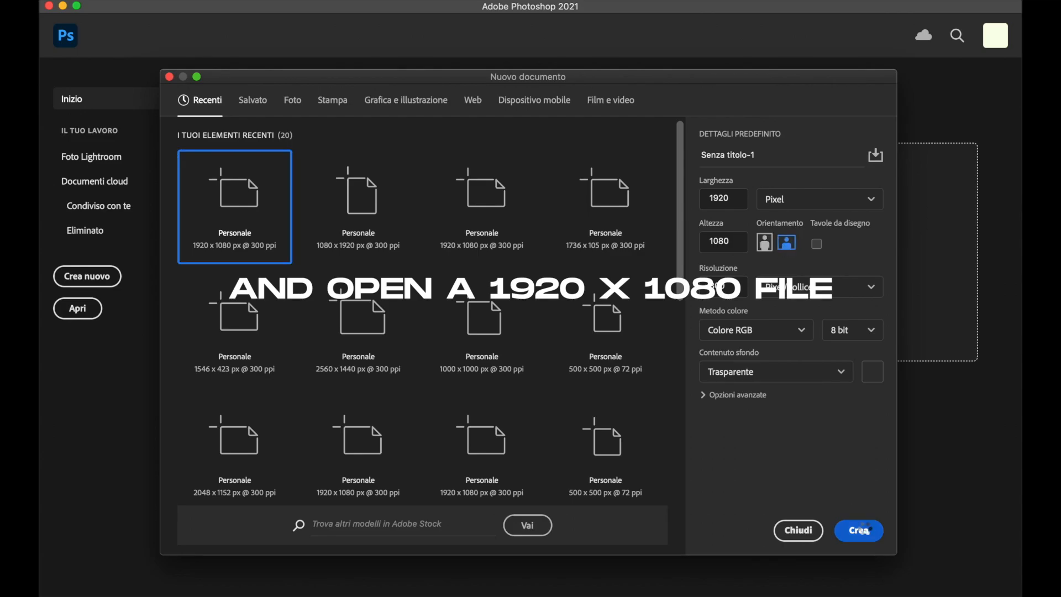
Create the new 1920 x 1080 transparent document
left_click(858, 531)
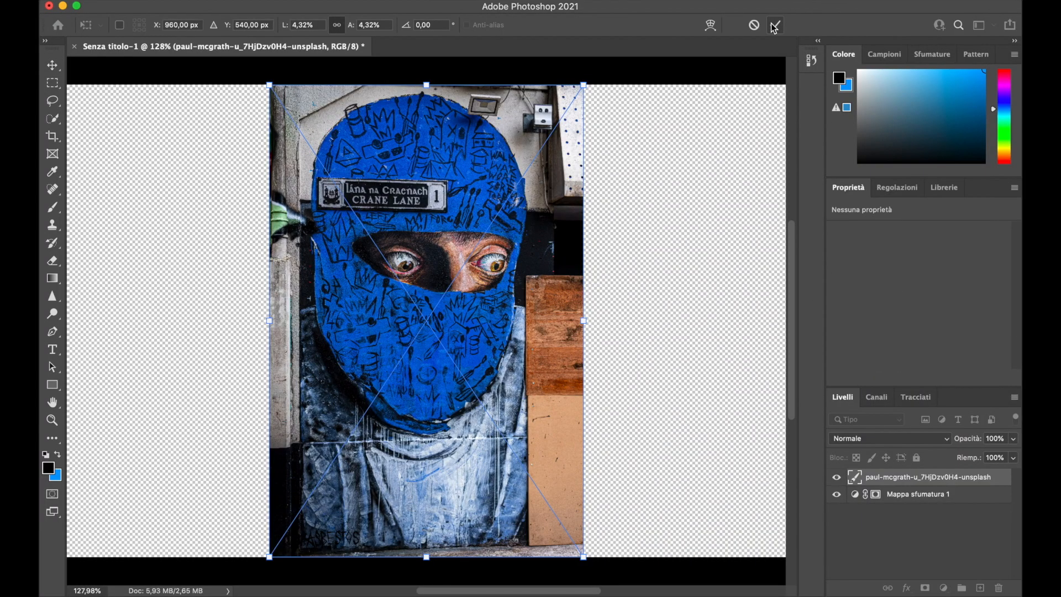
Commit the placement of the graffiti photo
left_click(775, 25)
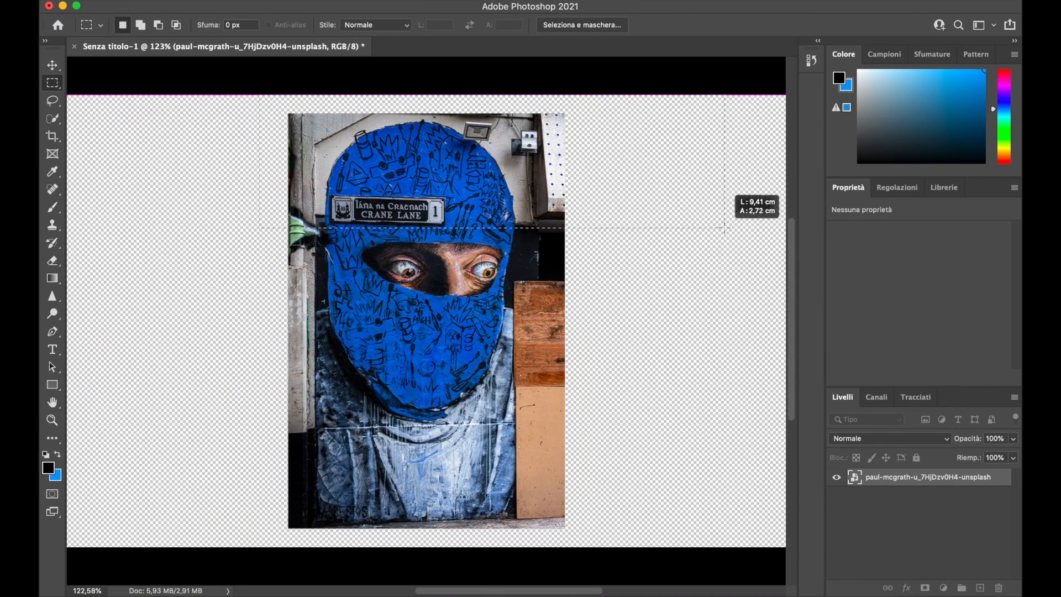
Bring up the graffiti photo layer's context menu to rasterize it
right_click(928, 476)
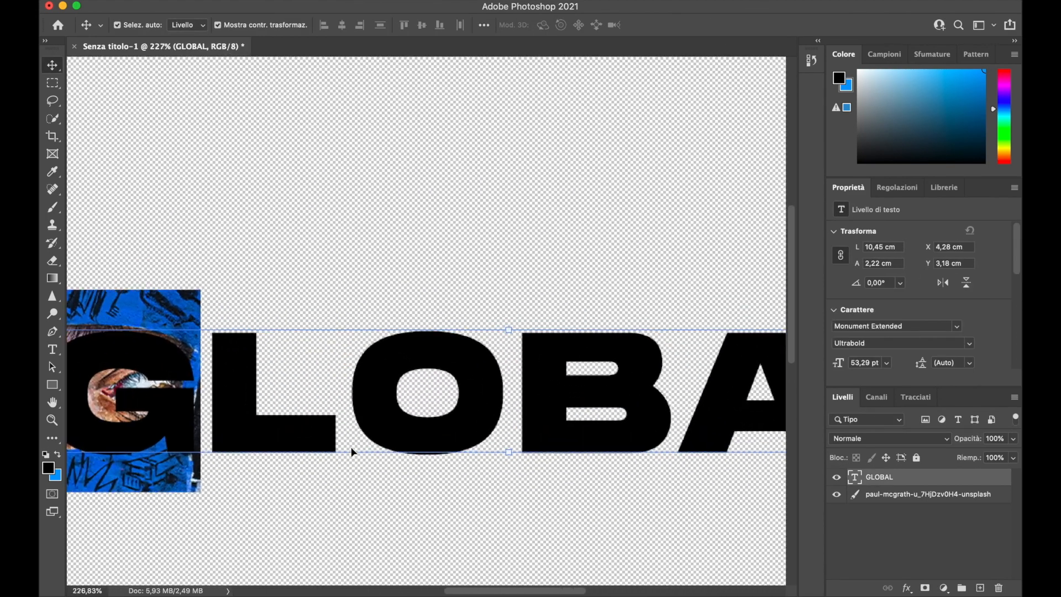
Pick a toolbar tool to start framing the eye band
left_click(52, 349)
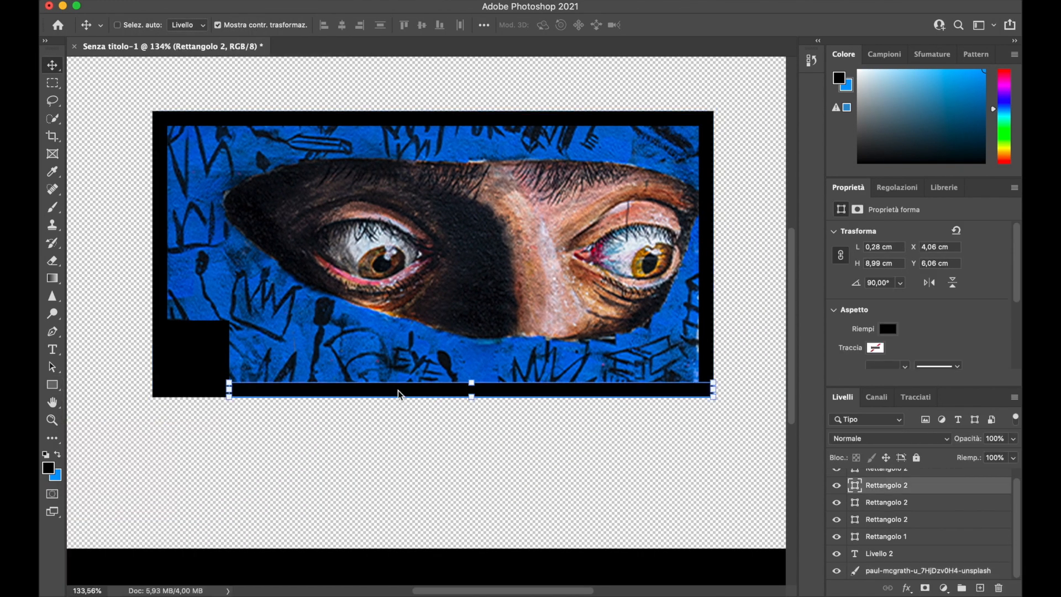
Stretch the bottom black border down to enclose an empty lower strip
left_click_drag(472, 389, 432, 491)
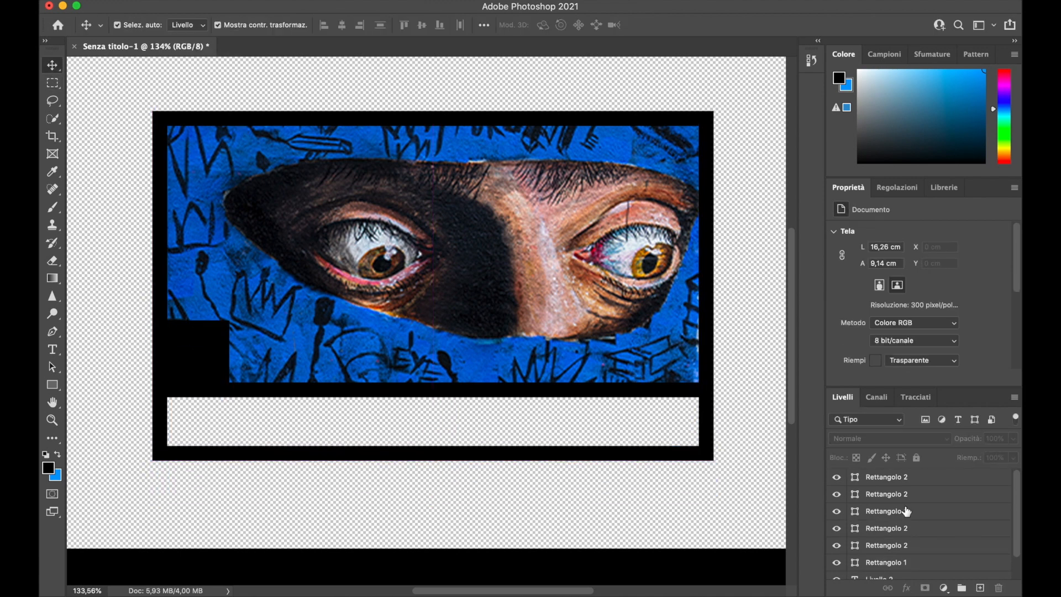
left_click(52, 386)
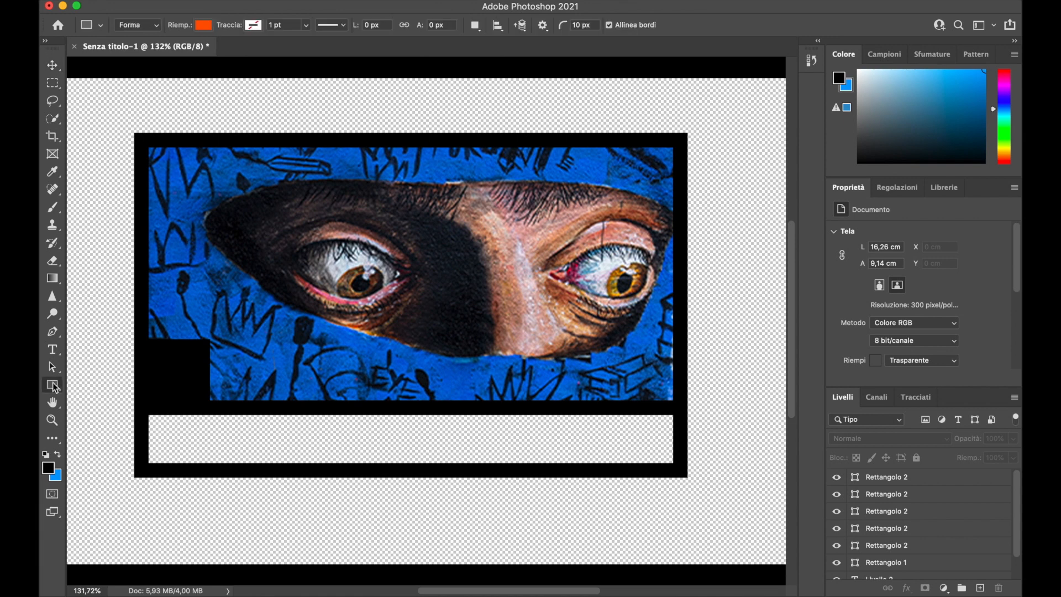
Finish the comics definition text, then start a new document with Cmd+N
left_click(204, 25)
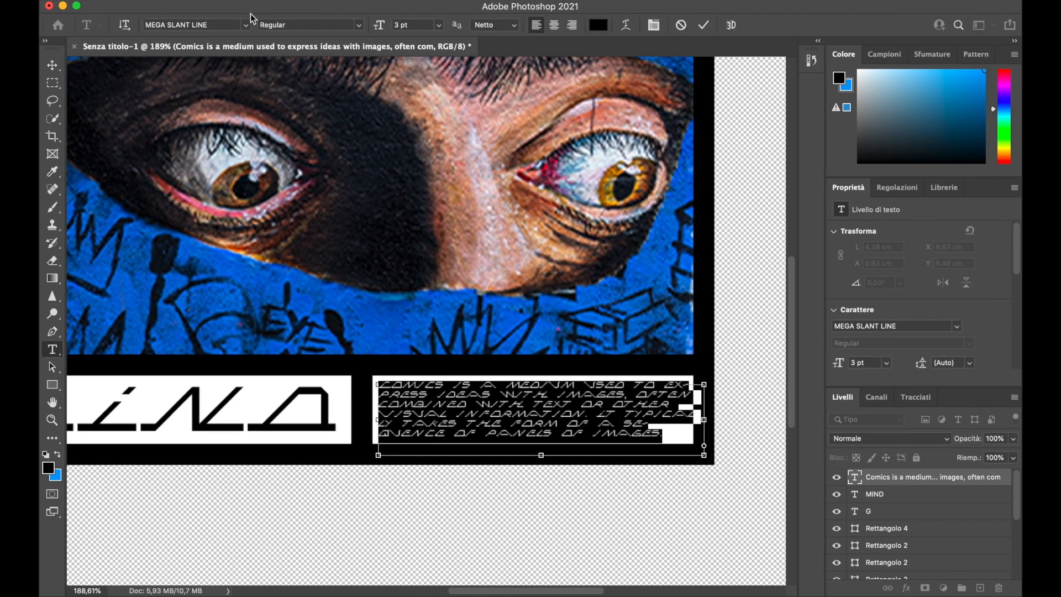
left_click(52, 66)
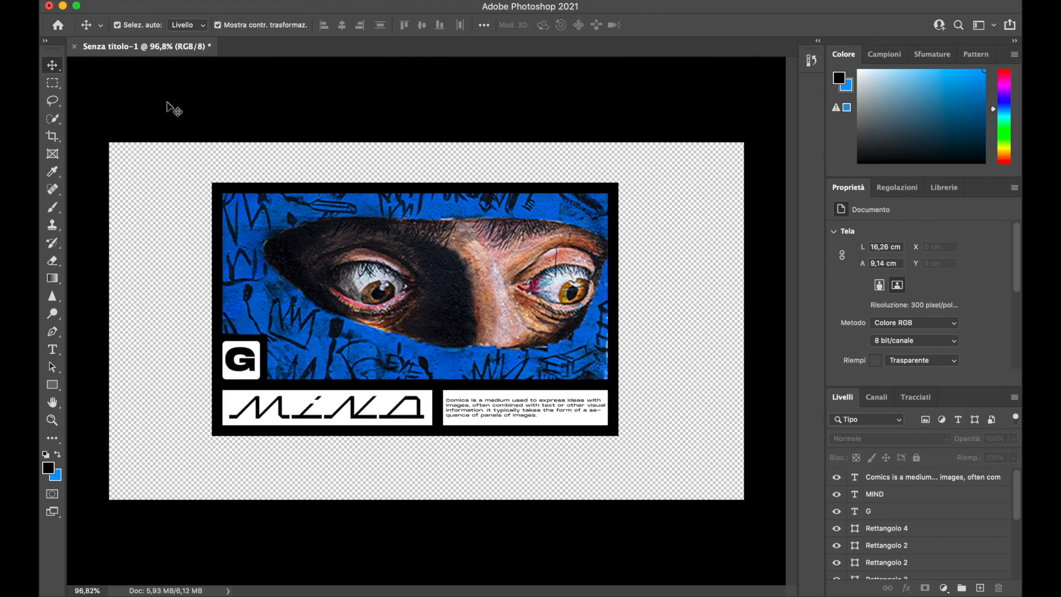
key("cmd+n")
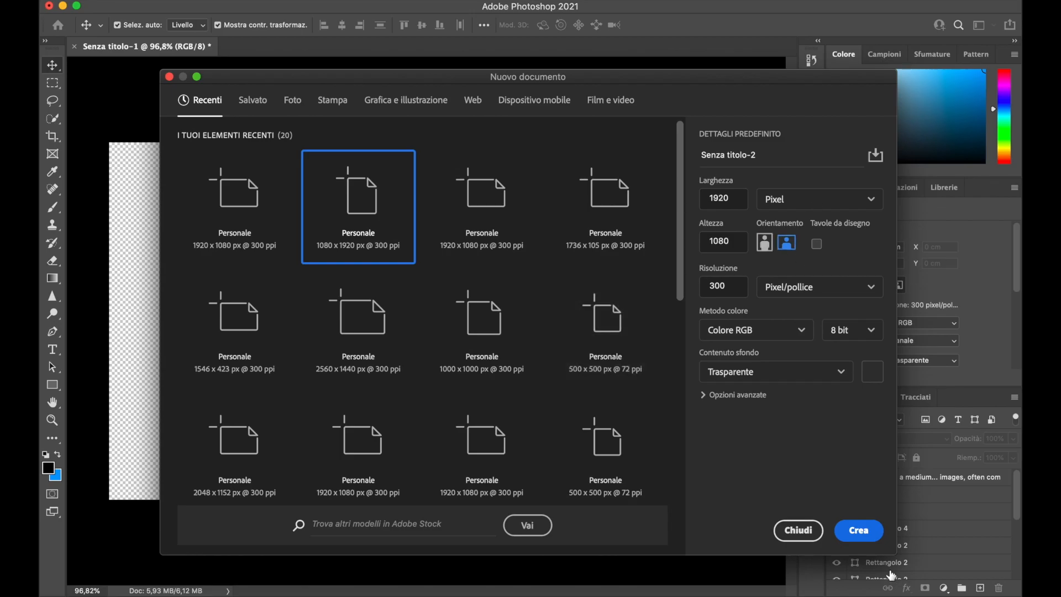
Create the mockup document and move the graphic onto the shirt's left chest
left_click(857, 530)
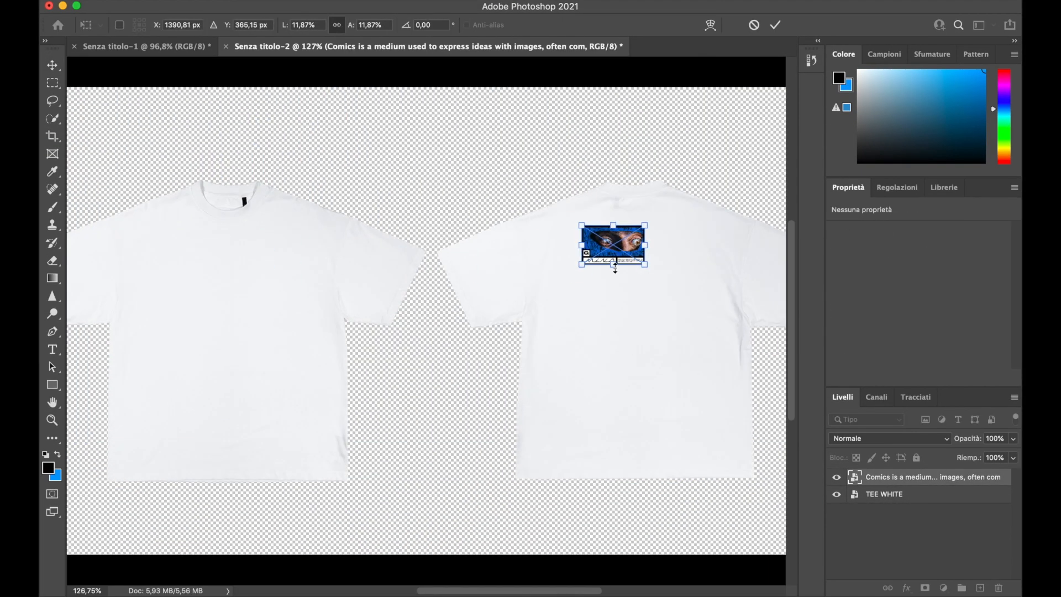
left_click_drag(612, 247, 221, 260)
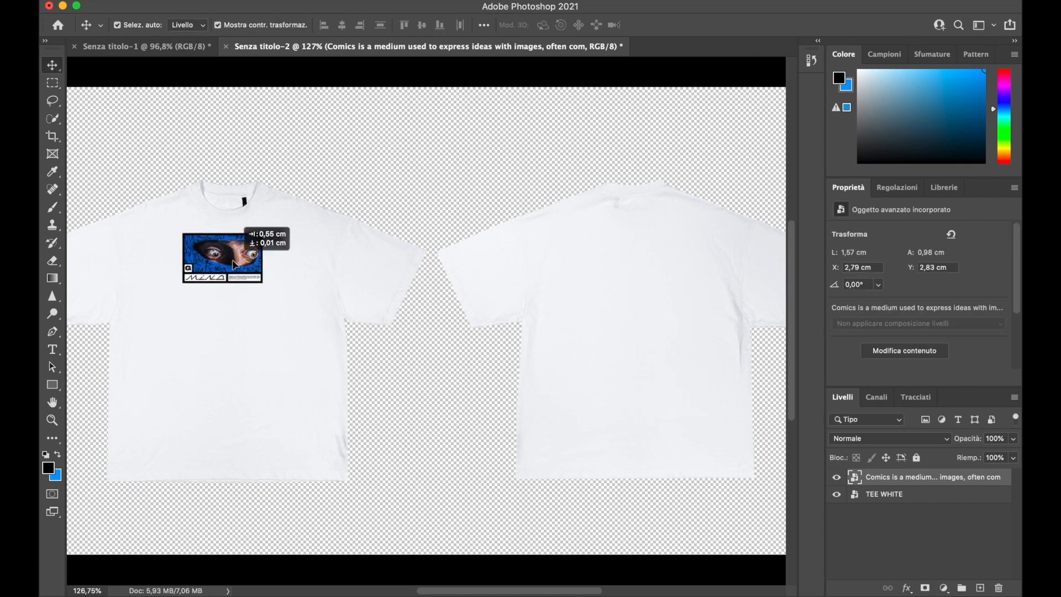